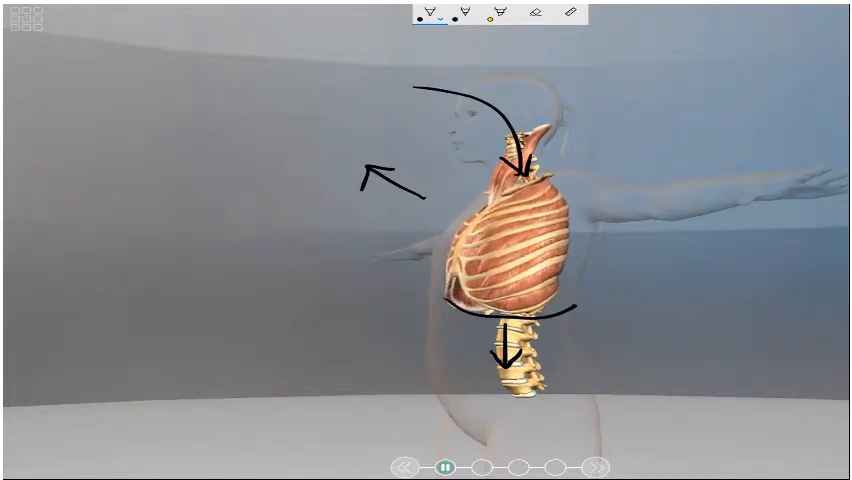
# Undo the hand-drawn arrow annotations over the 3D ribcage and spine model.
pyautogui.click(536, 12)
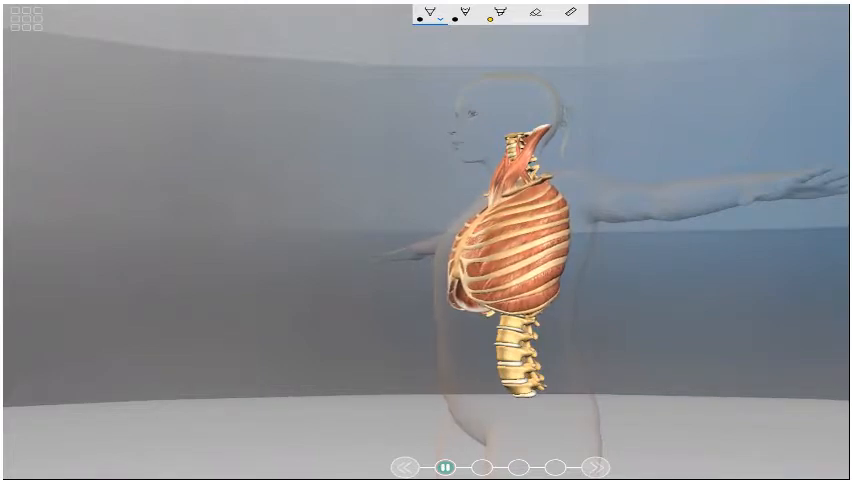
# Swap the 3D torso model for a blank whiteboard canvas ready for the summary.
pyautogui.moveTo(358, 164); pyautogui.dragTo(416, 212)
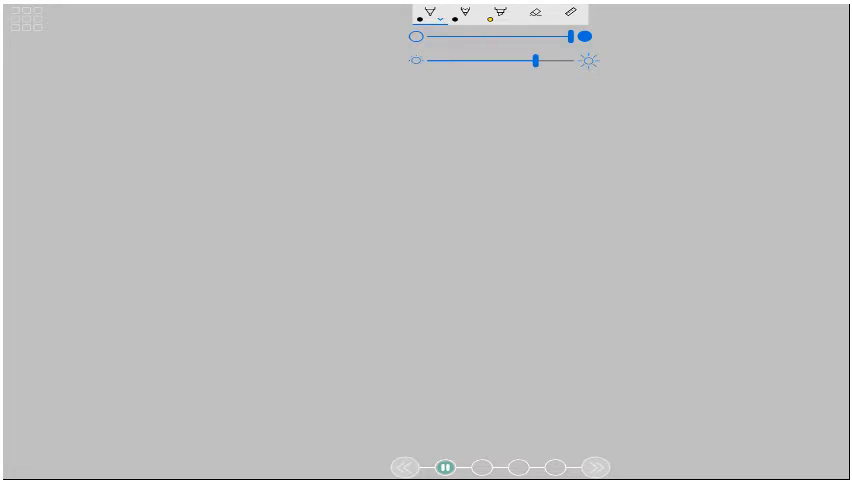
# Handwrite 'Summary:' and 'Extra lung volume is created by' with ① ribcage moves up and out.
pyautogui.moveTo(72, 40); pyautogui.dragTo(68, 76)
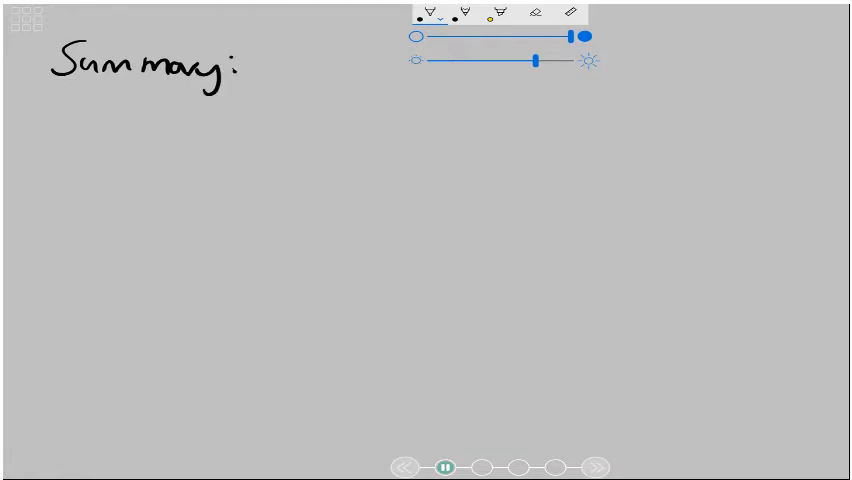
pyautogui.moveTo(48, 108); pyautogui.dragTo(48, 128)
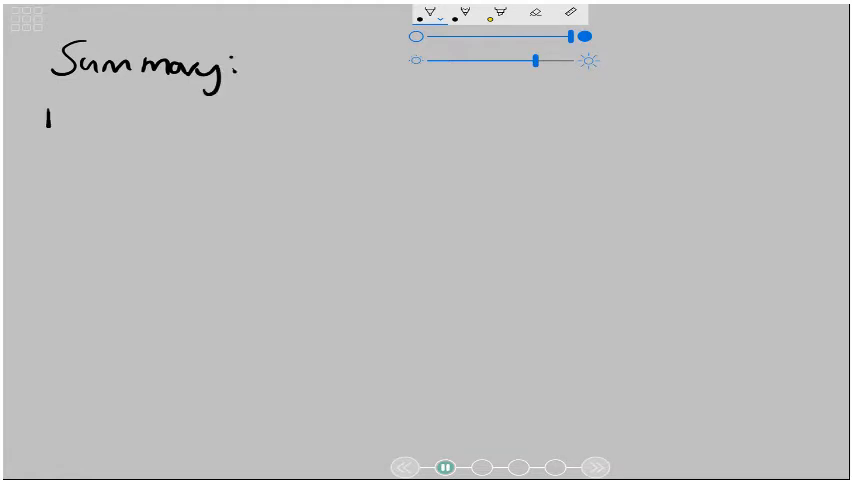
pyautogui.moveTo(40, 126); pyautogui.dragTo(130, 126)
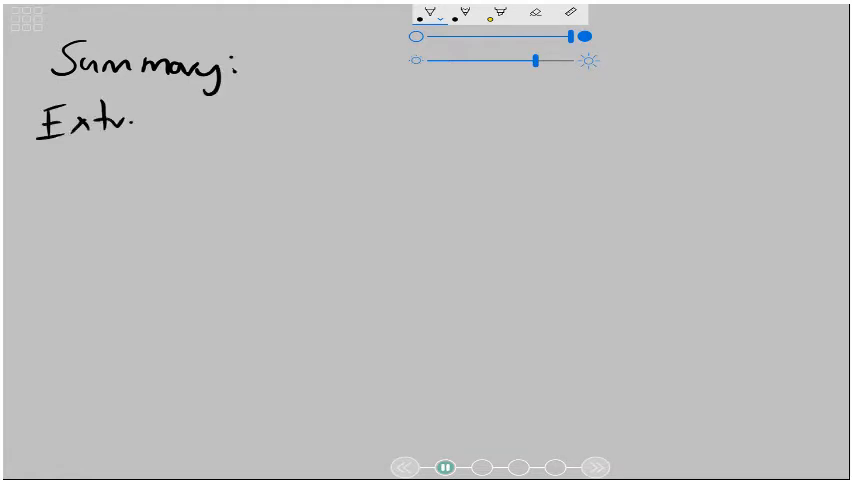
pyautogui.moveTo(130, 120); pyautogui.dragTo(196, 104)
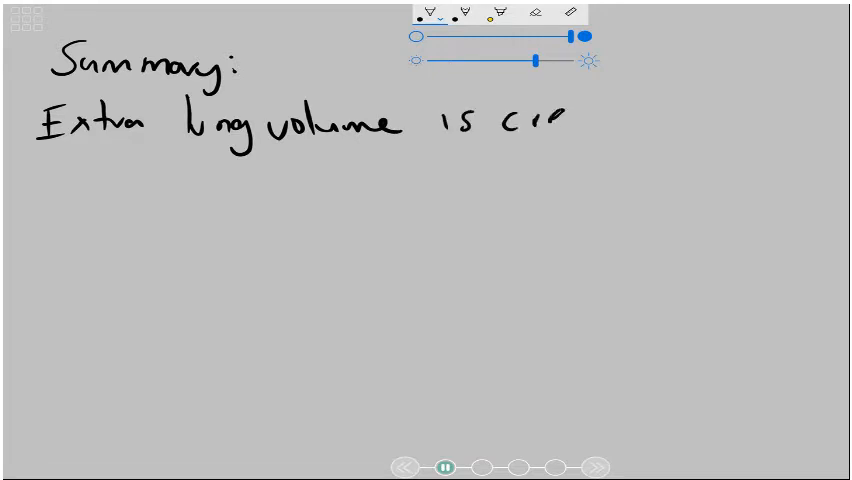
pyautogui.write('created by :')
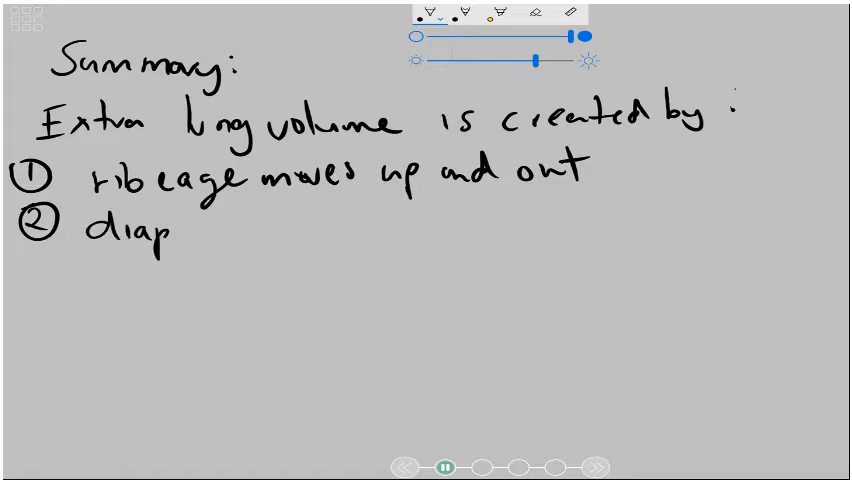
# Handwrite point ② 'diaphragm moves down' on the second numbered line.
pyautogui.moveTo(176, 230); pyautogui.dragTo(210, 230)
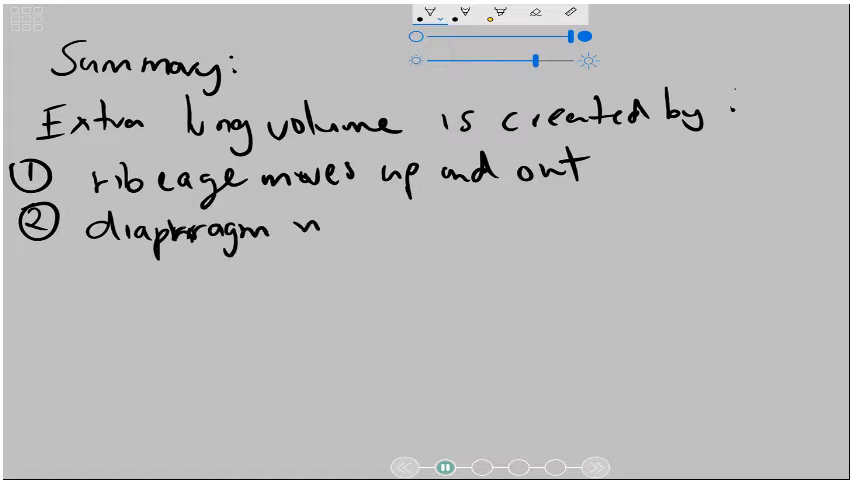
pyautogui.write('moves down → pressure falls')
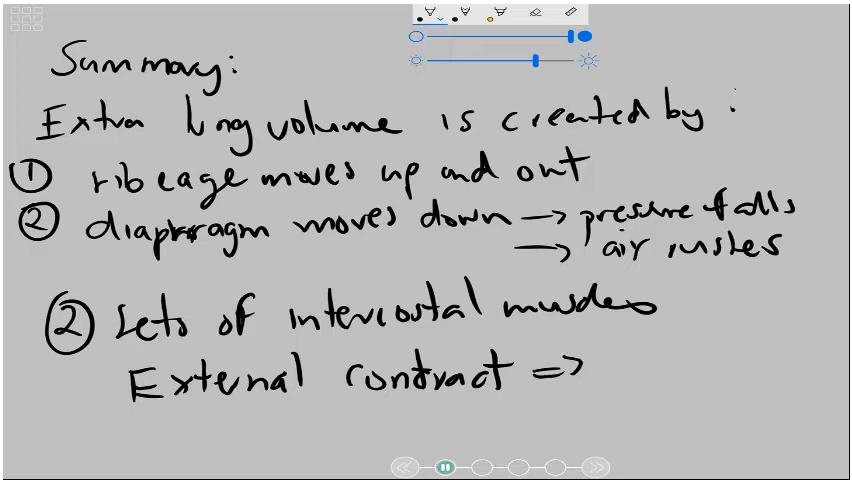
# Handwrite 'External contract → breathing in' and 'internal relax → breathing' under the intercostal muscles note.
pyautogui.write('breal')
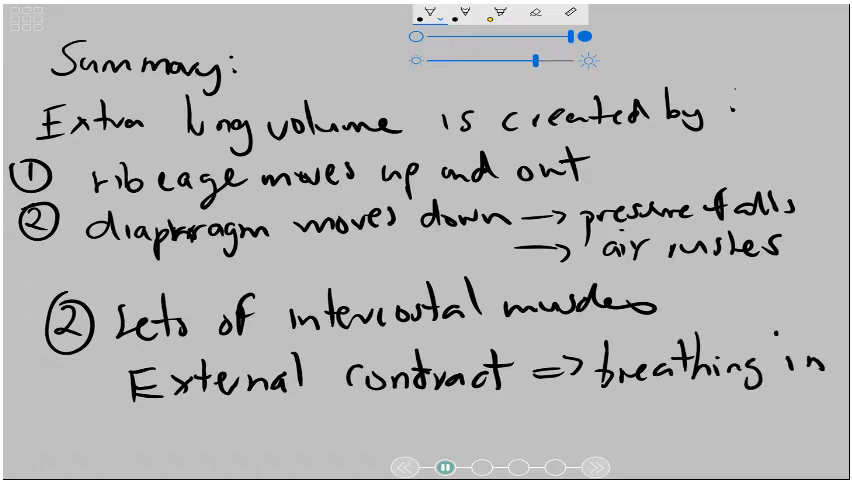
pyautogui.click(132, 432)
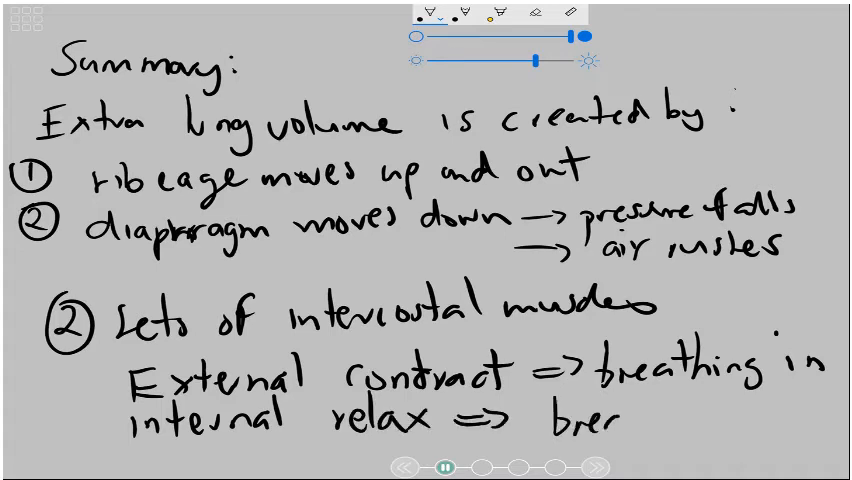
pyautogui.write('breathing')
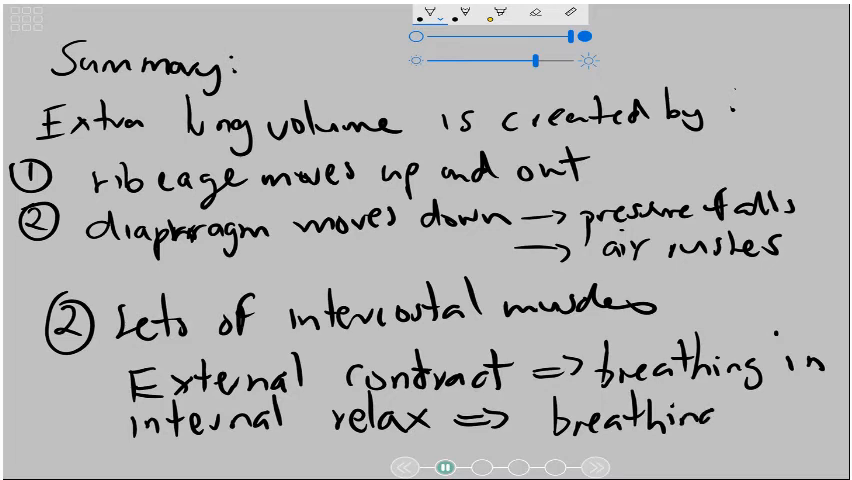